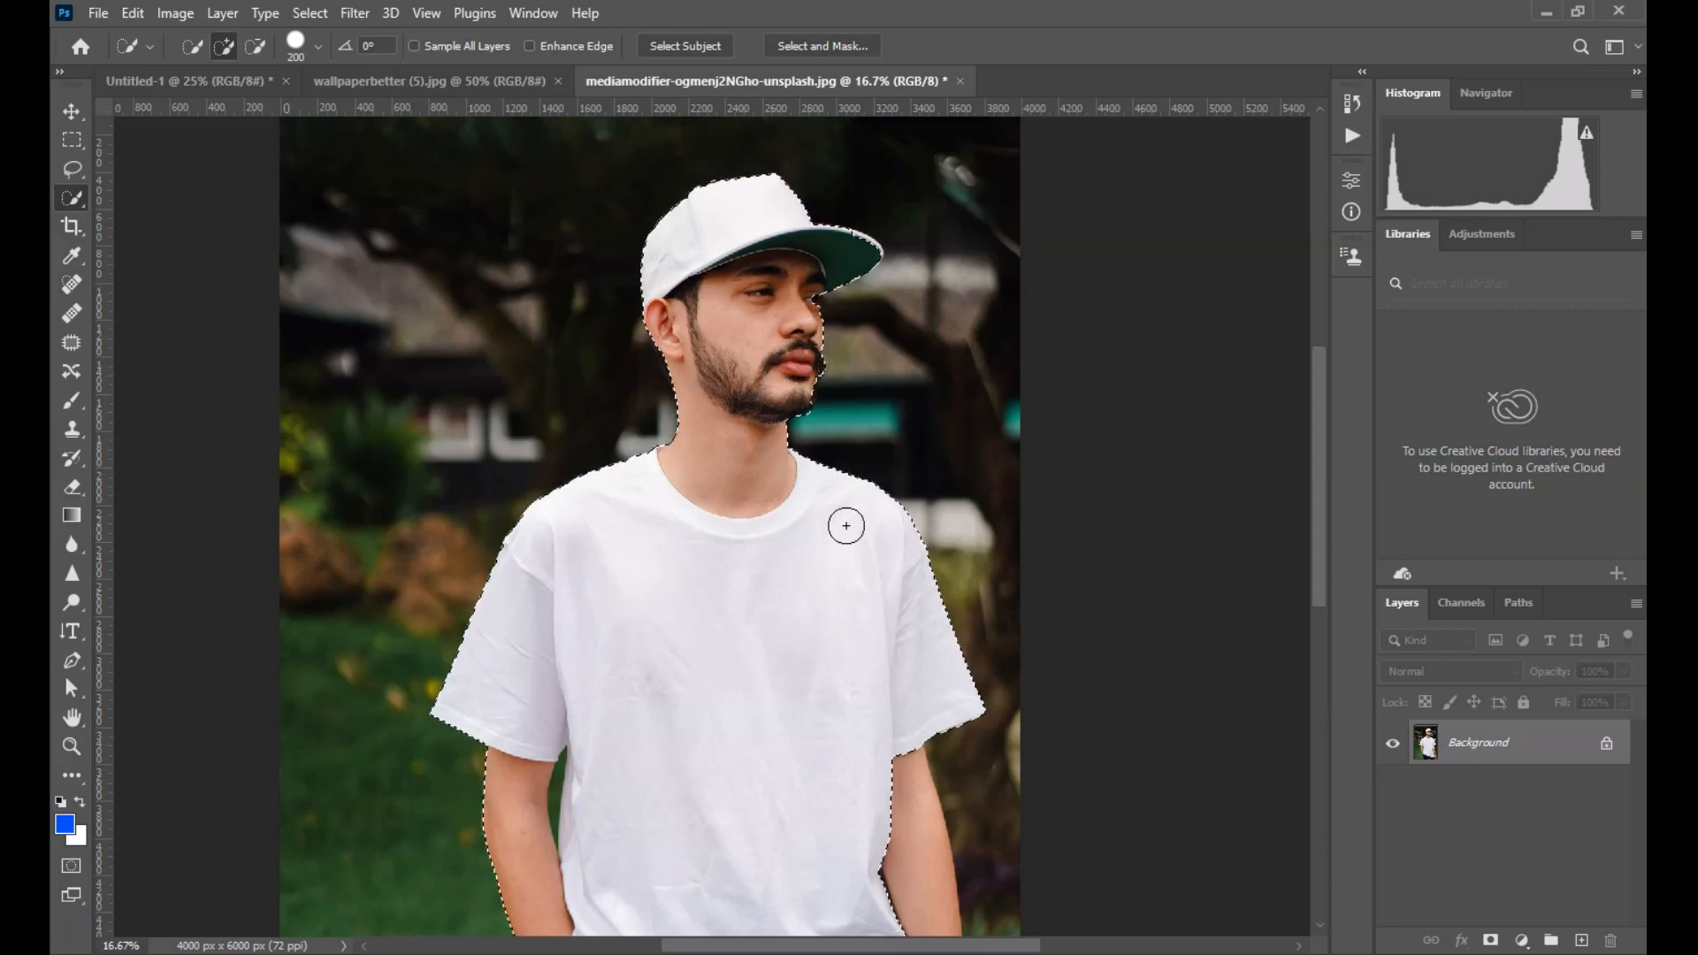
Scroll down in the man's photo while moving the cut-out man onto the black Untitled-1 document.
scroll("down", 3)
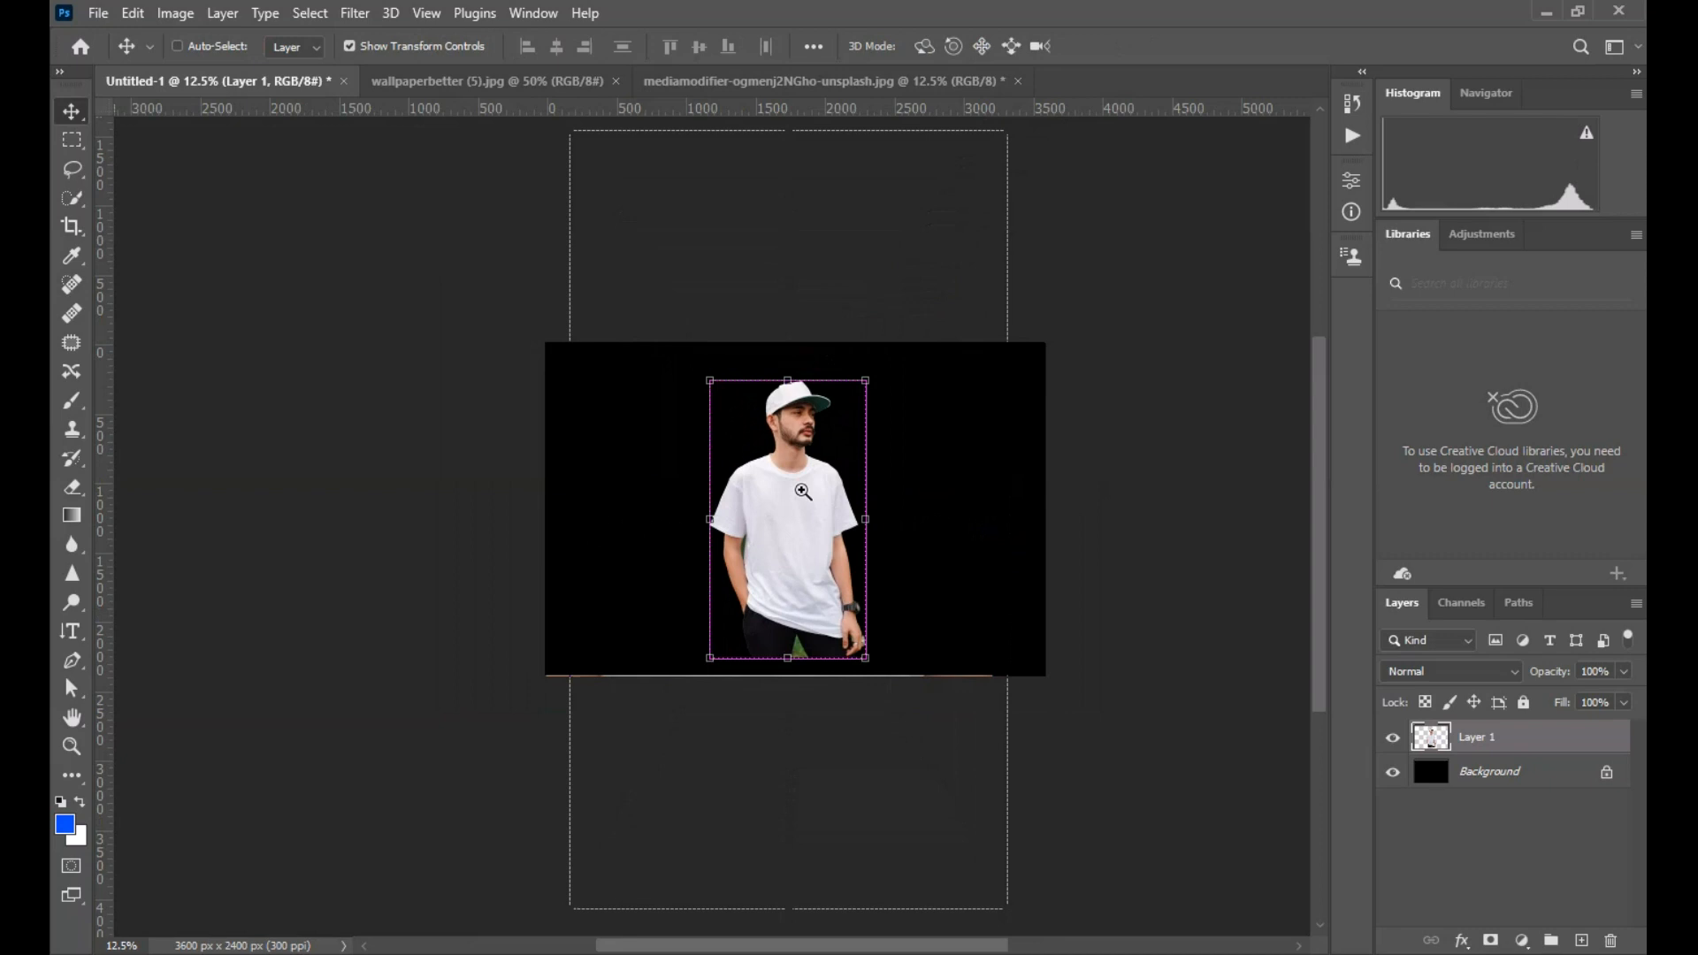
Return to the man's photo, then select the background gap beside his arm with the Magic Wand.
left_click(807, 81)
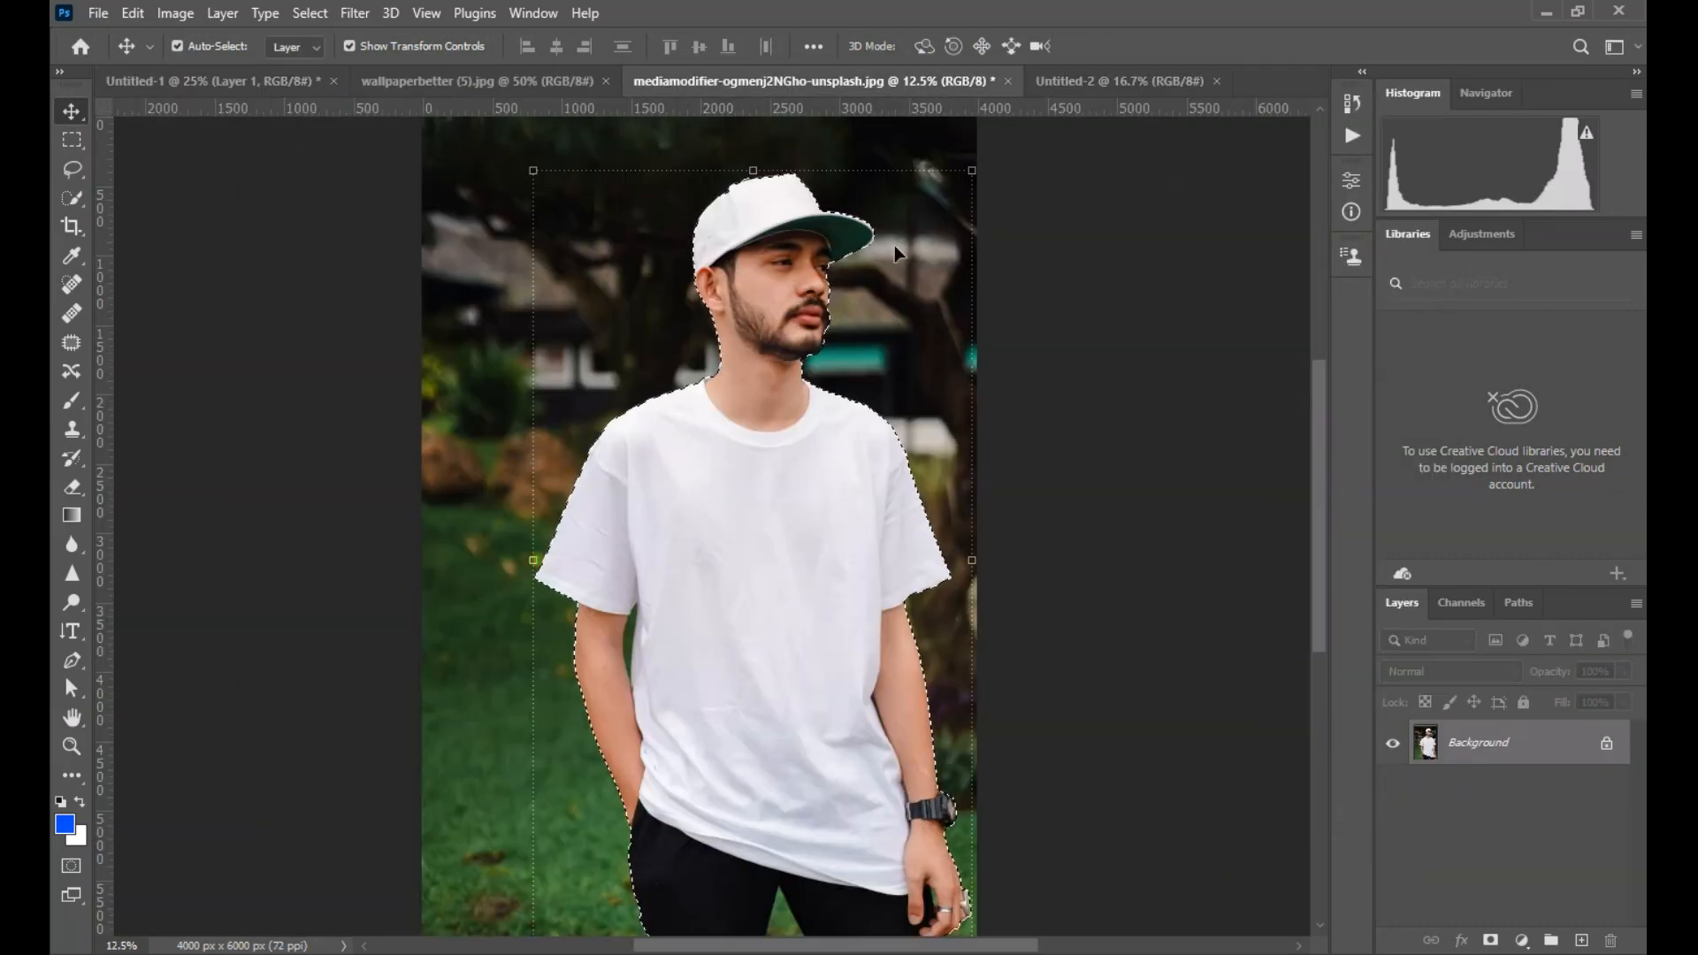
left_click(1120, 81)
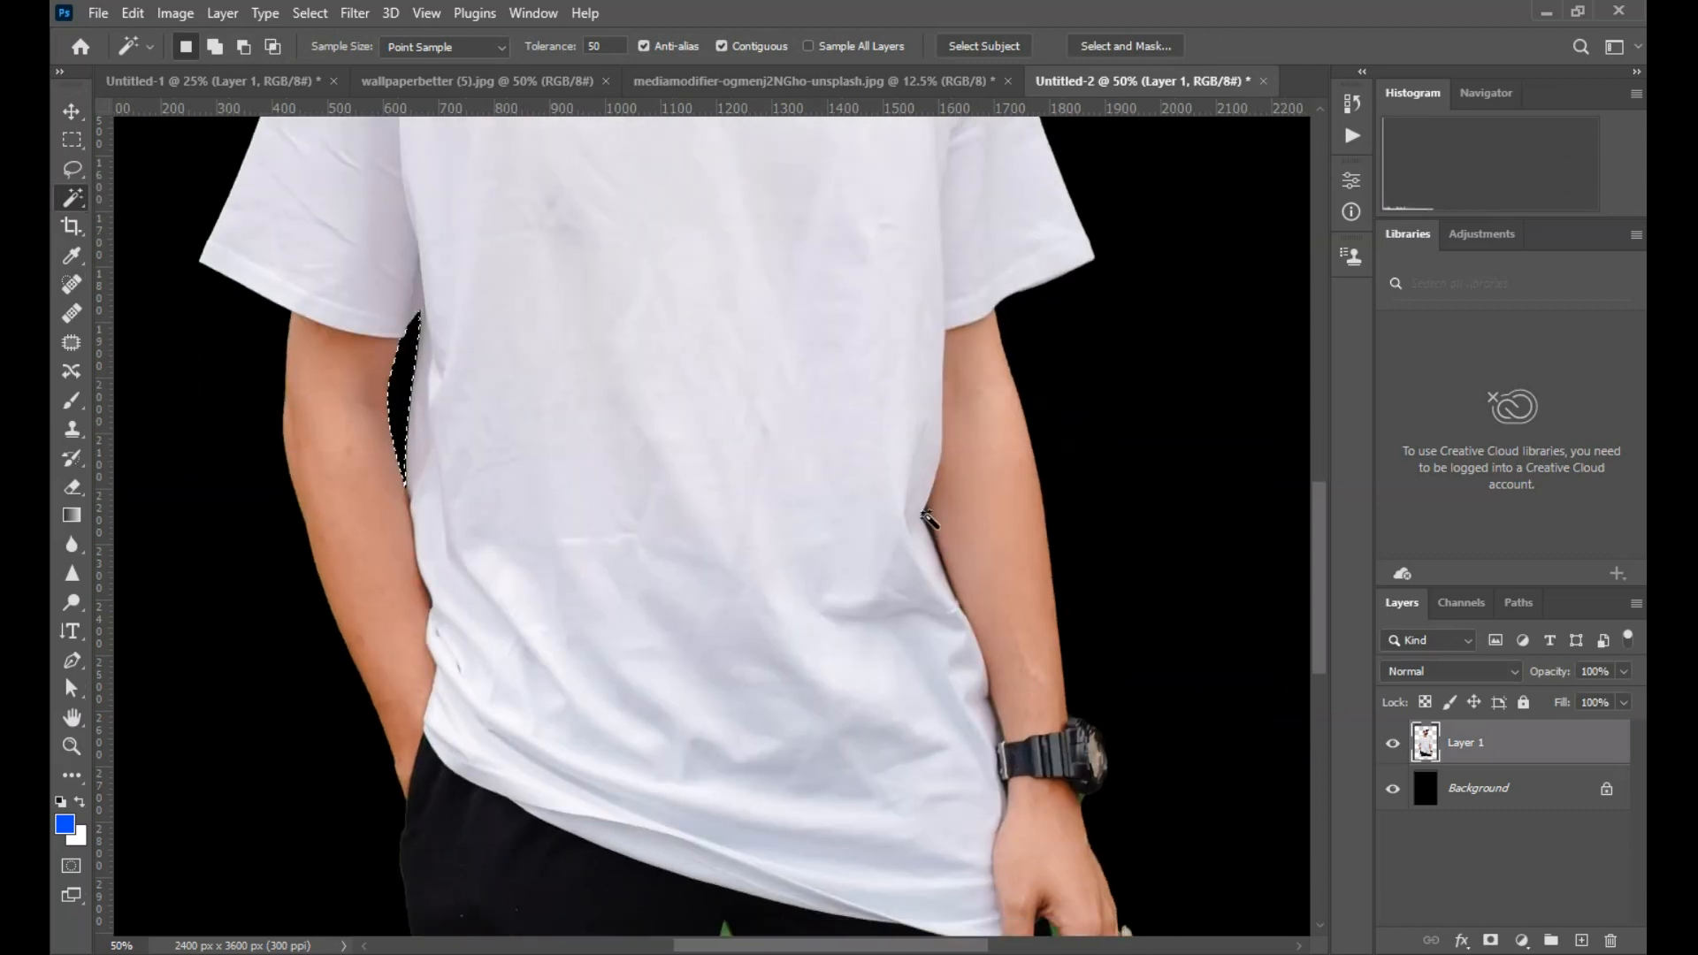
left_click(71, 486)
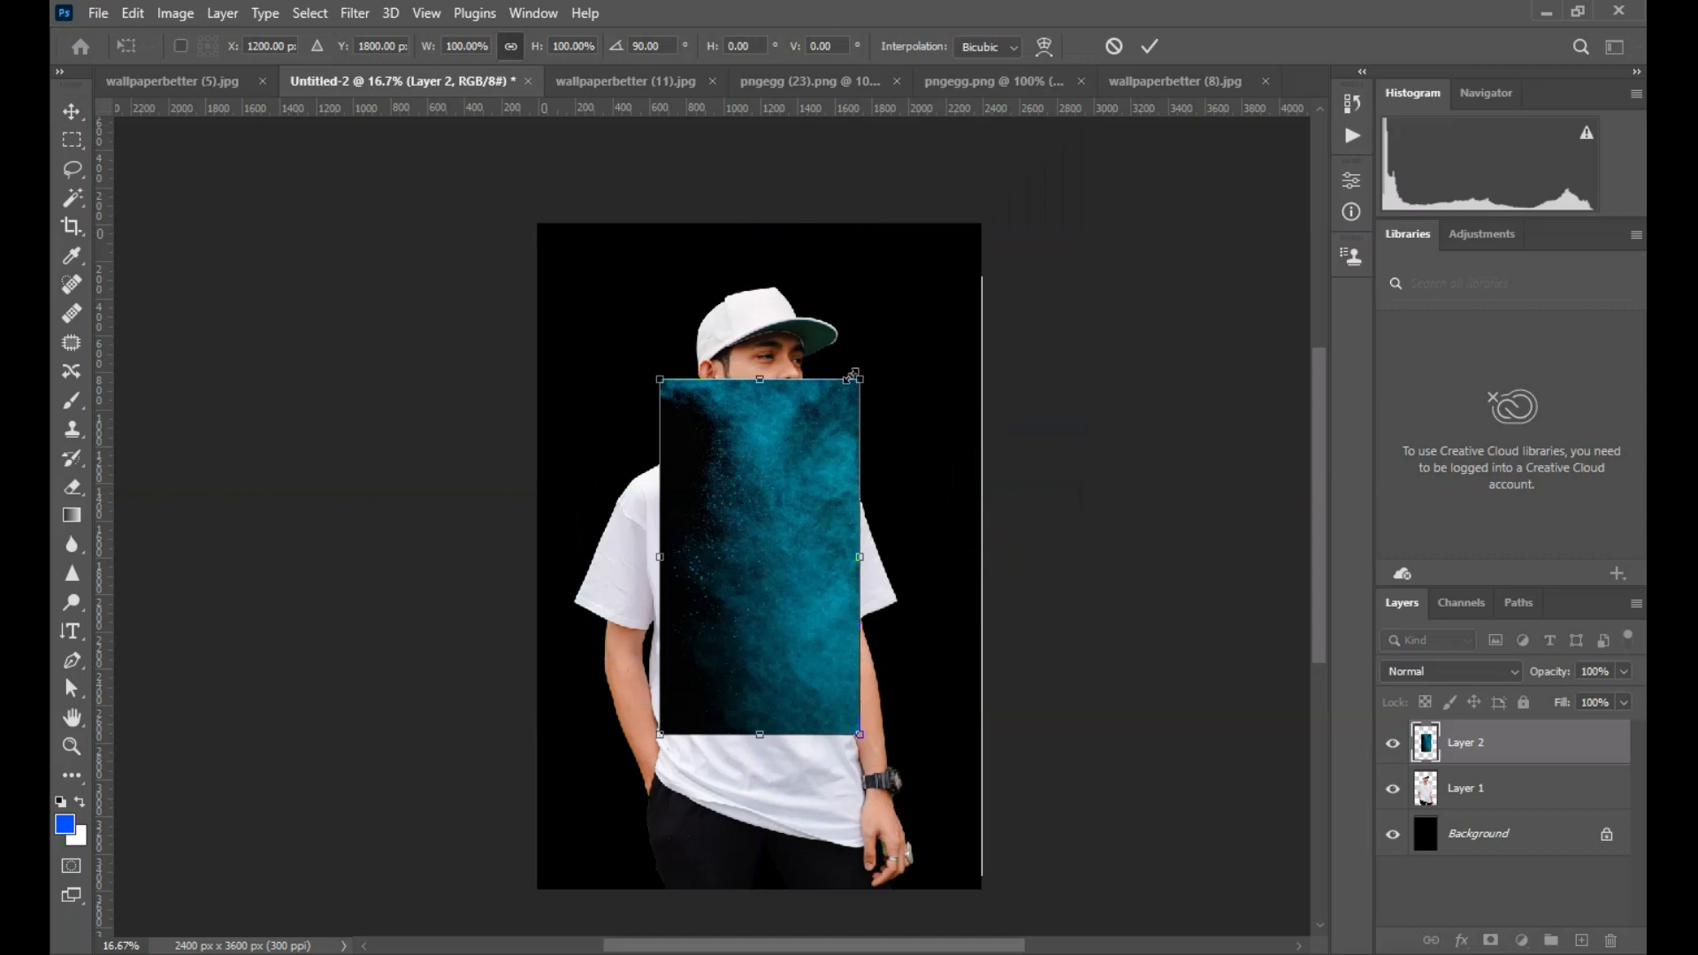
Commit the teal powder placement and switch to the wallpaperbetter (5) image.
left_click(1149, 45)
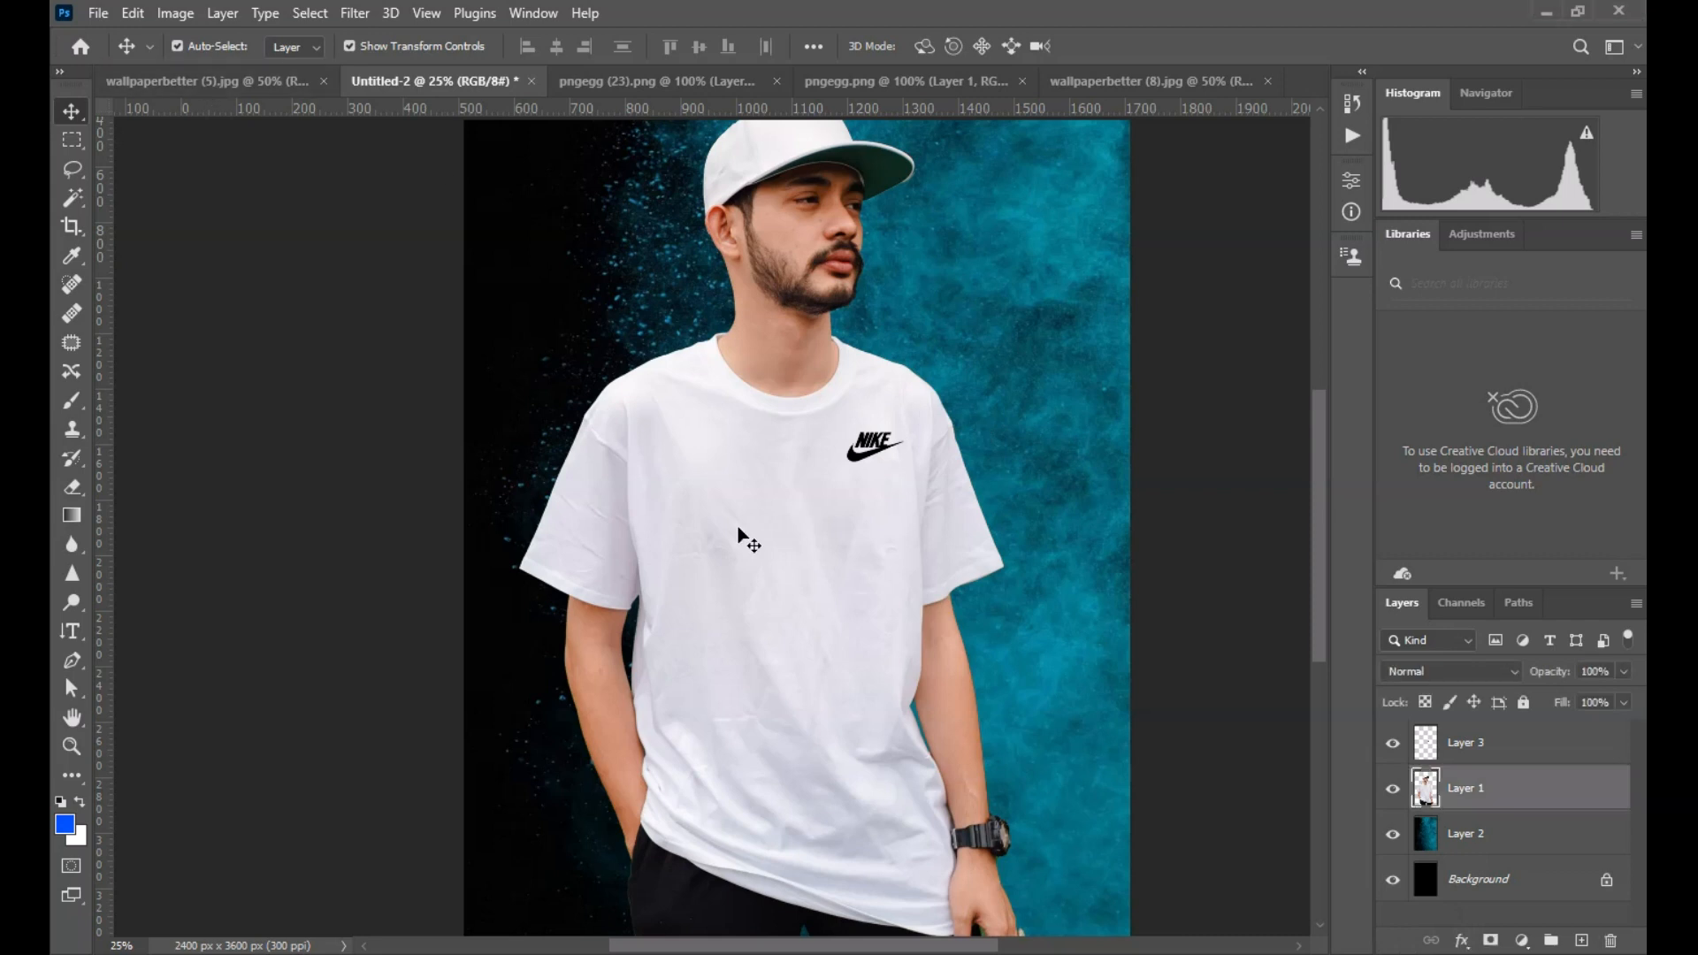
left_click(206, 80)
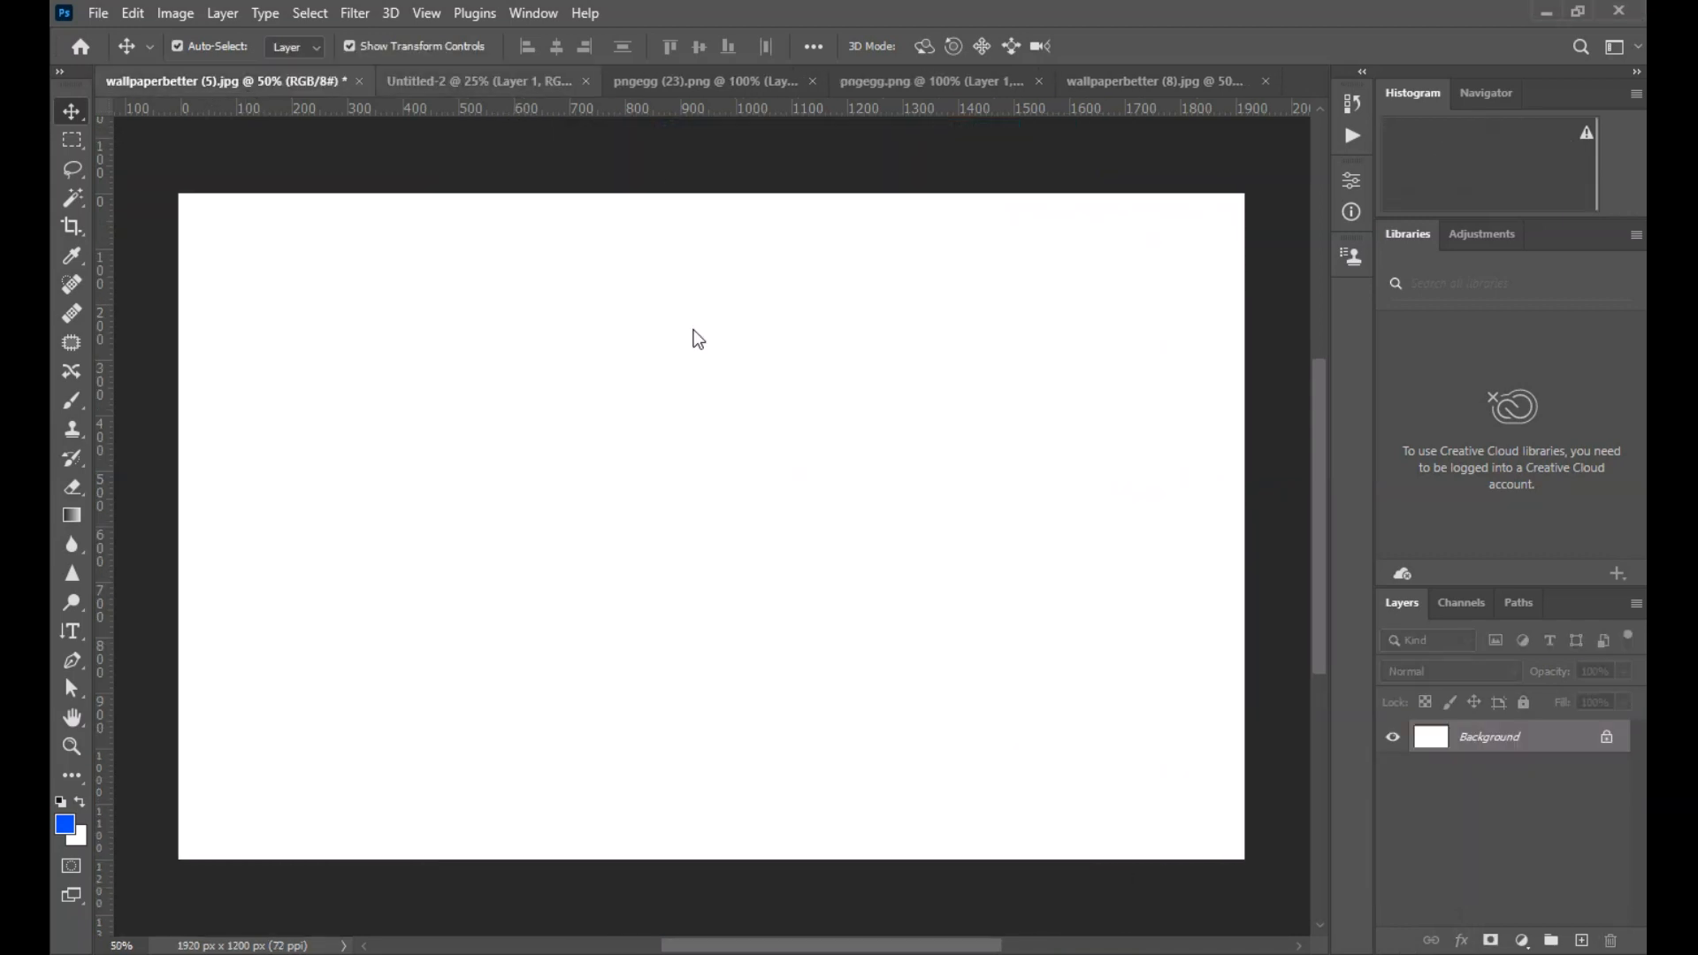
Blend the woman photo into the shirt with Hard Light and set Layer 3 to Color Burn.
left_click(455, 80)
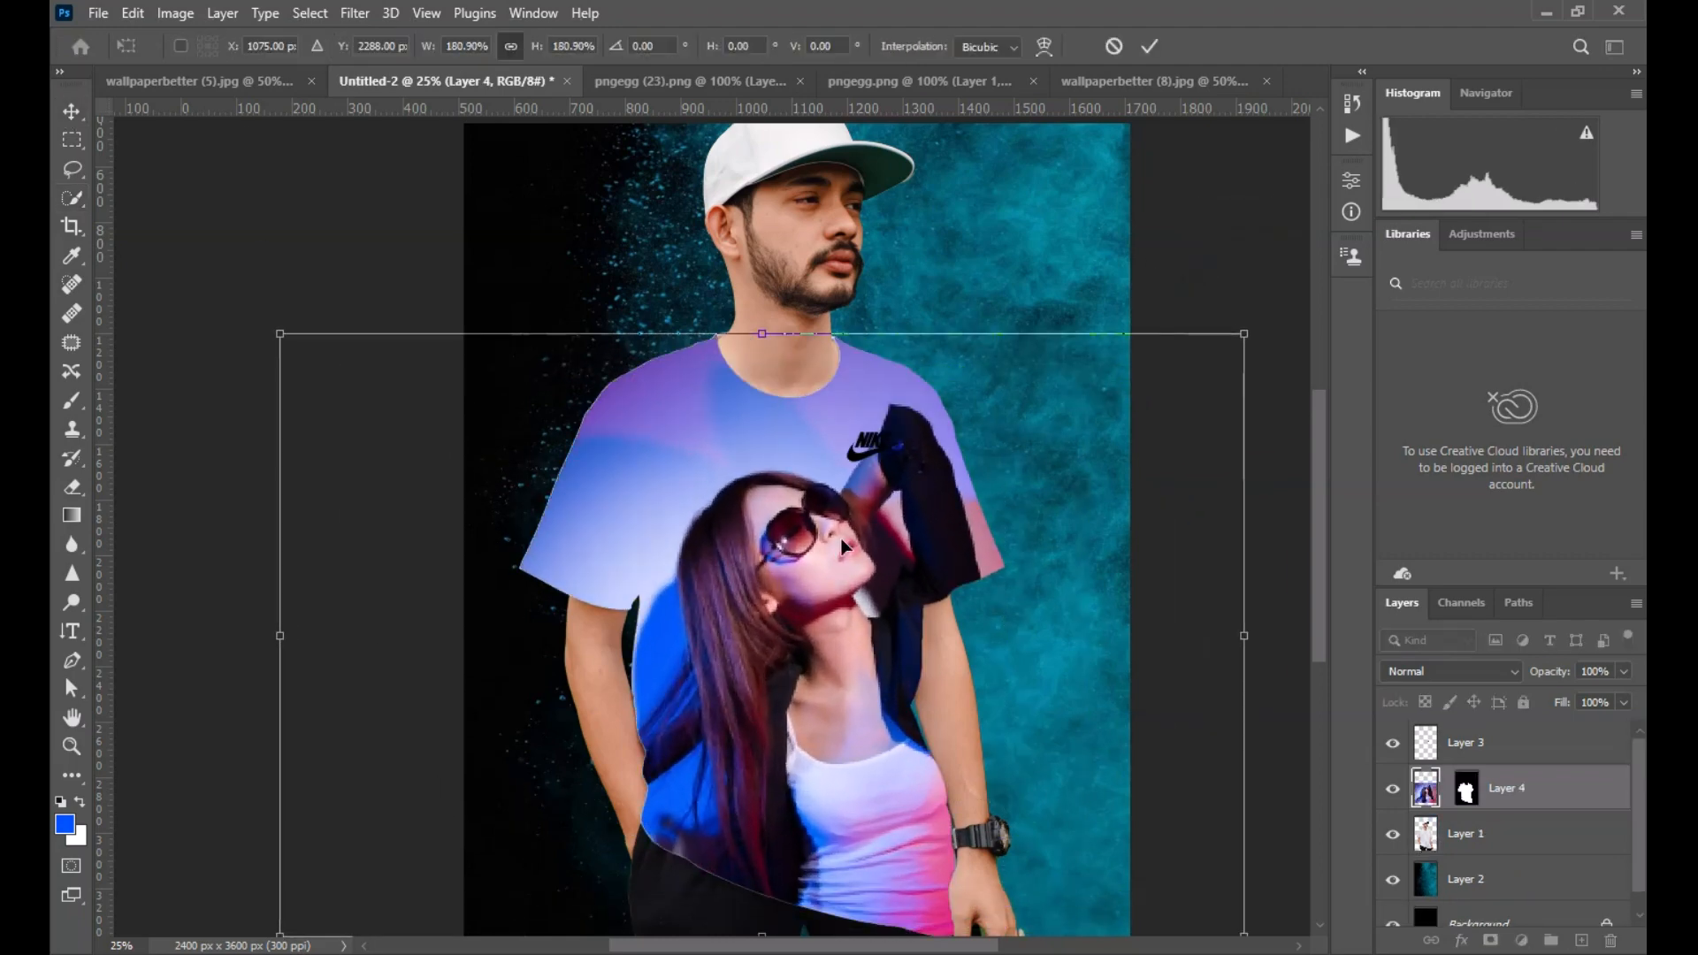
left_click(1449, 670)
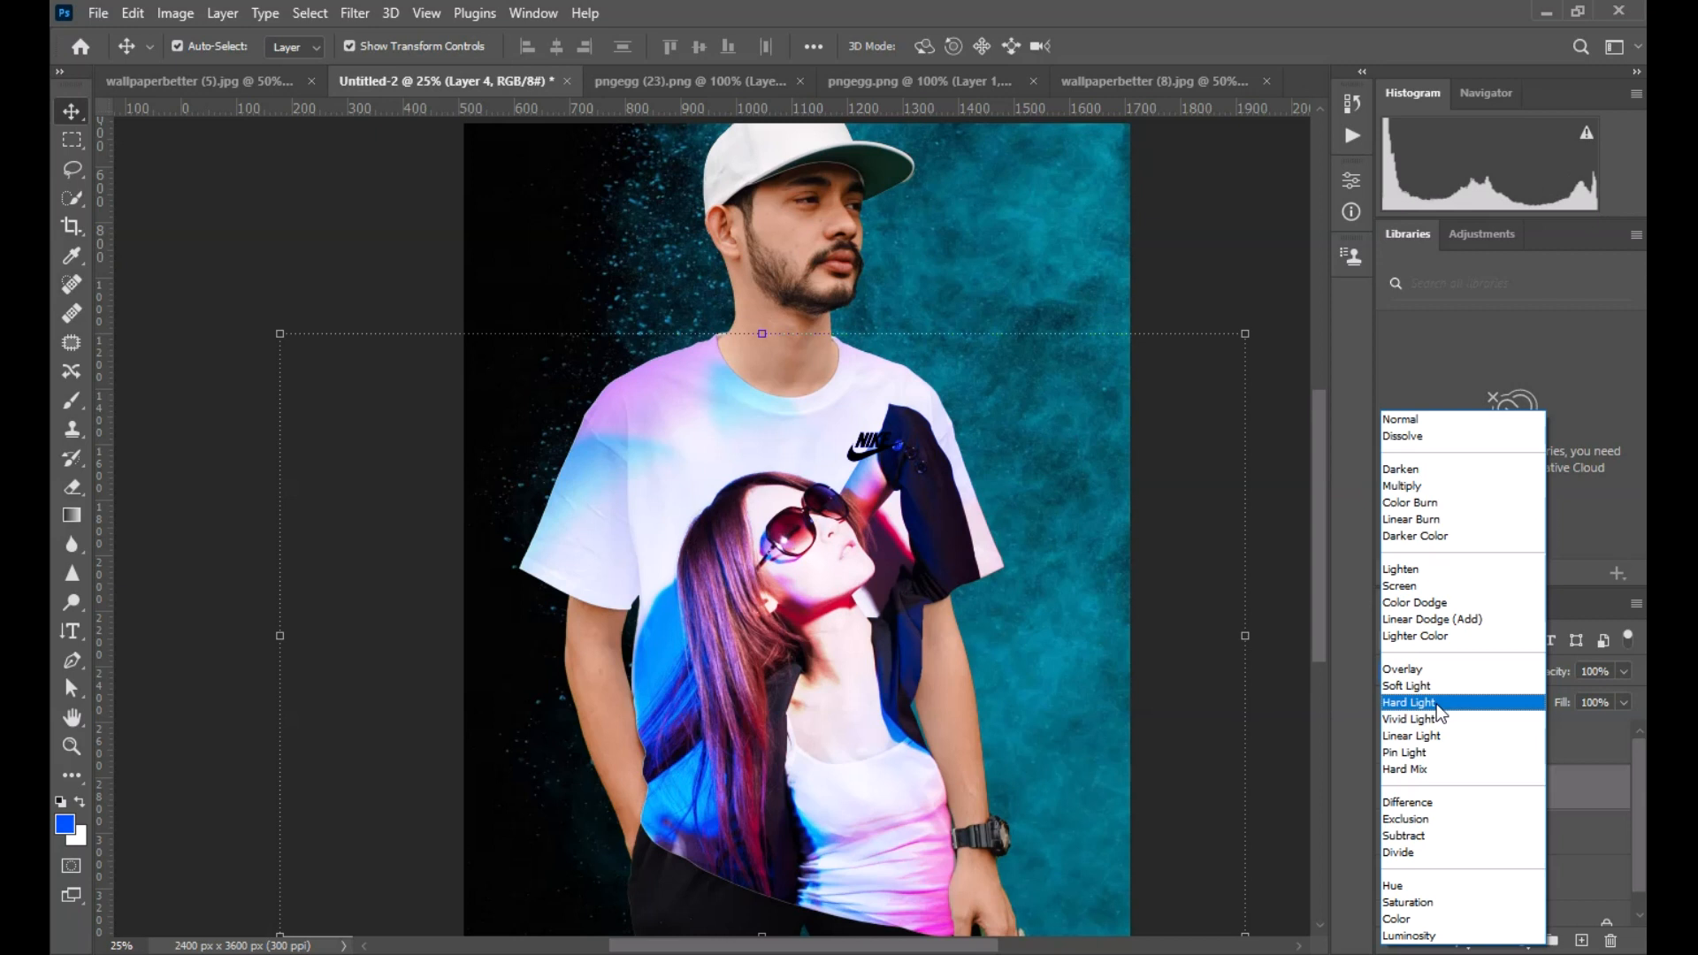
left_click(1409, 502)
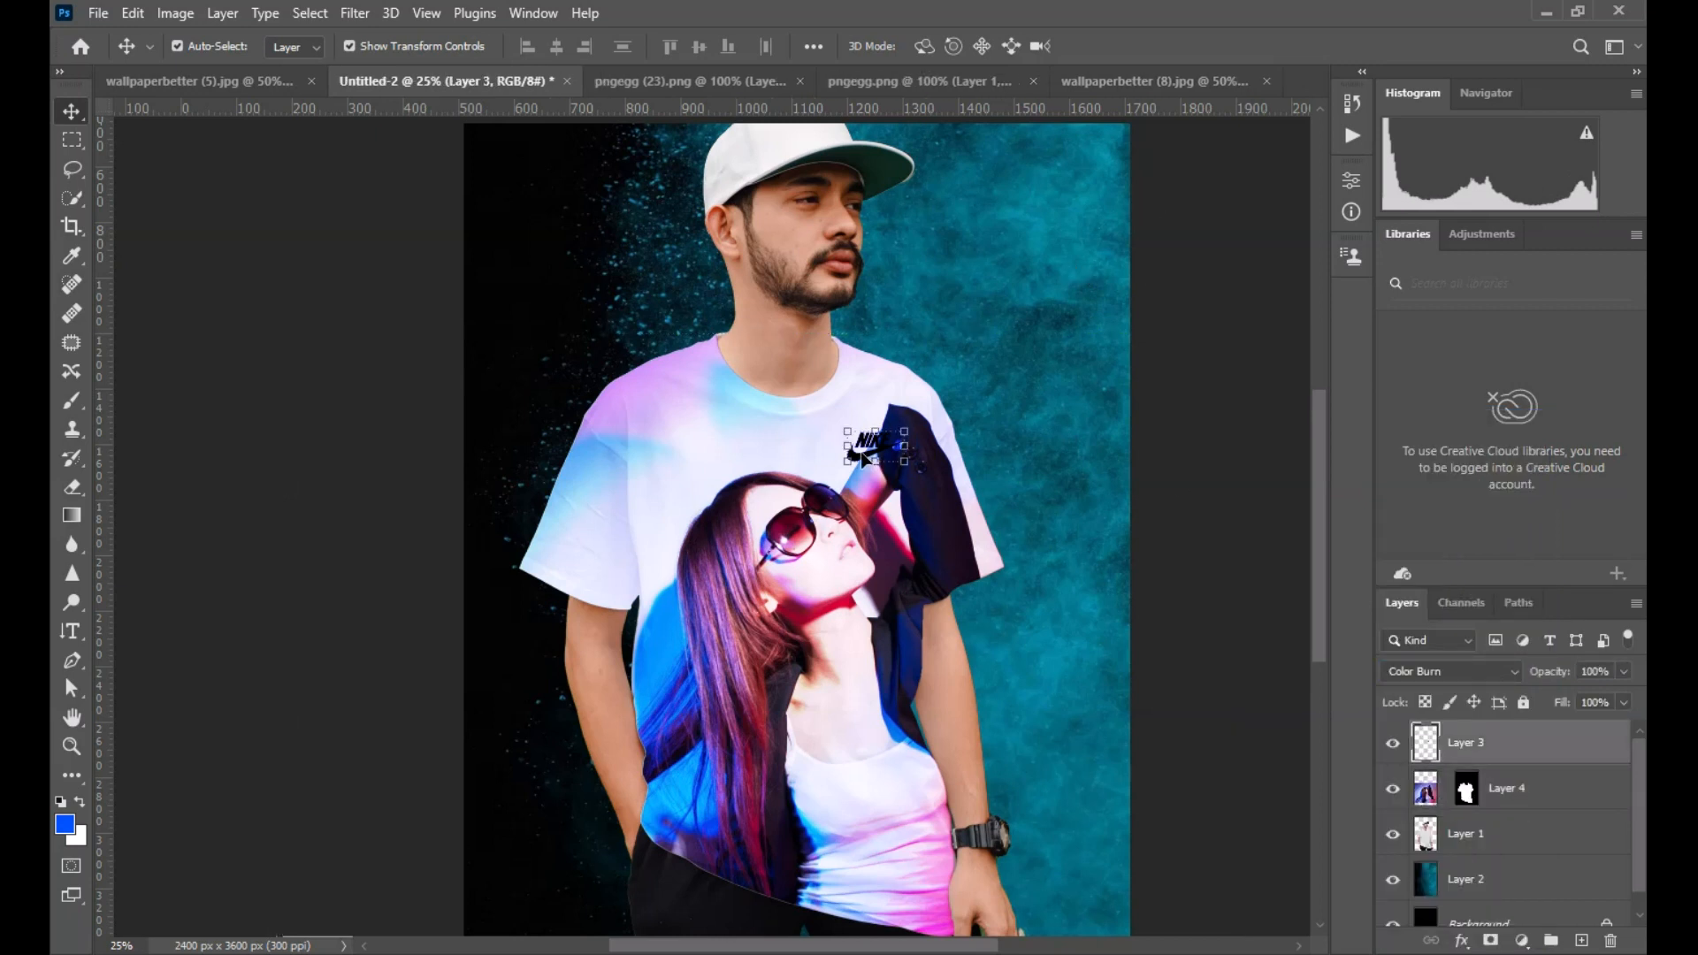
left_click(1505, 787)
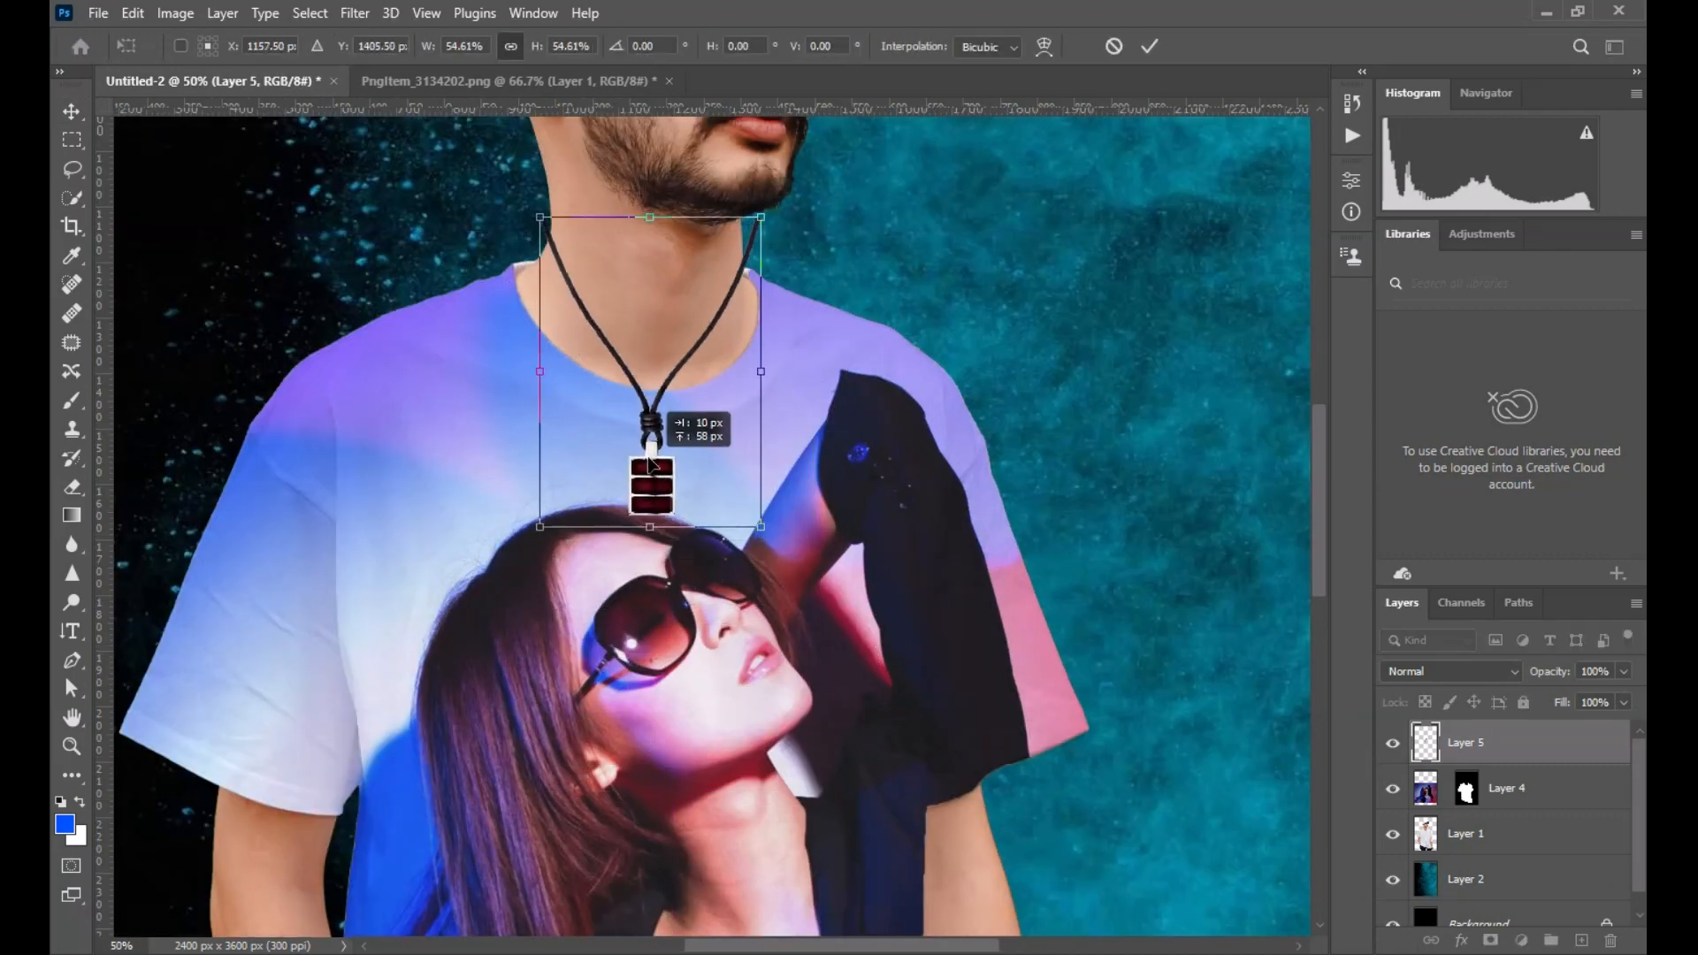
Drag the pendant necklace down so it hangs around the man's neck.
left_click_drag(650, 217, 650, 263)
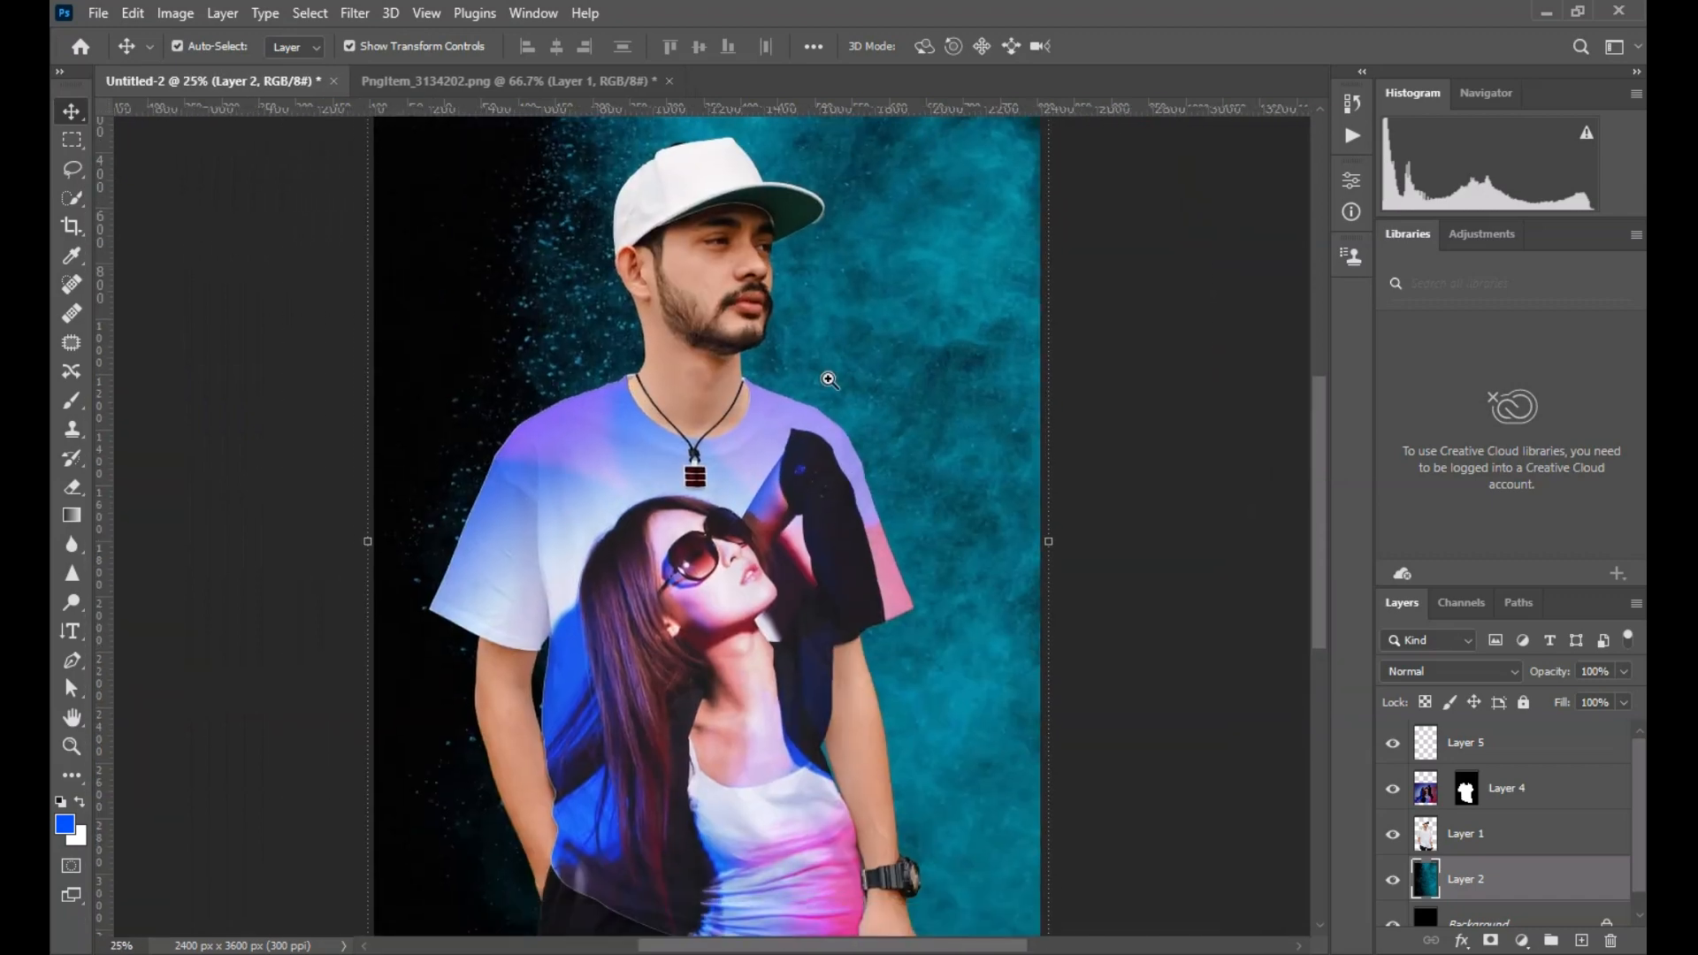
Set the arm tattoo layer to Hard Light at 77% opacity and fit the composite in view.
left_click(487, 81)
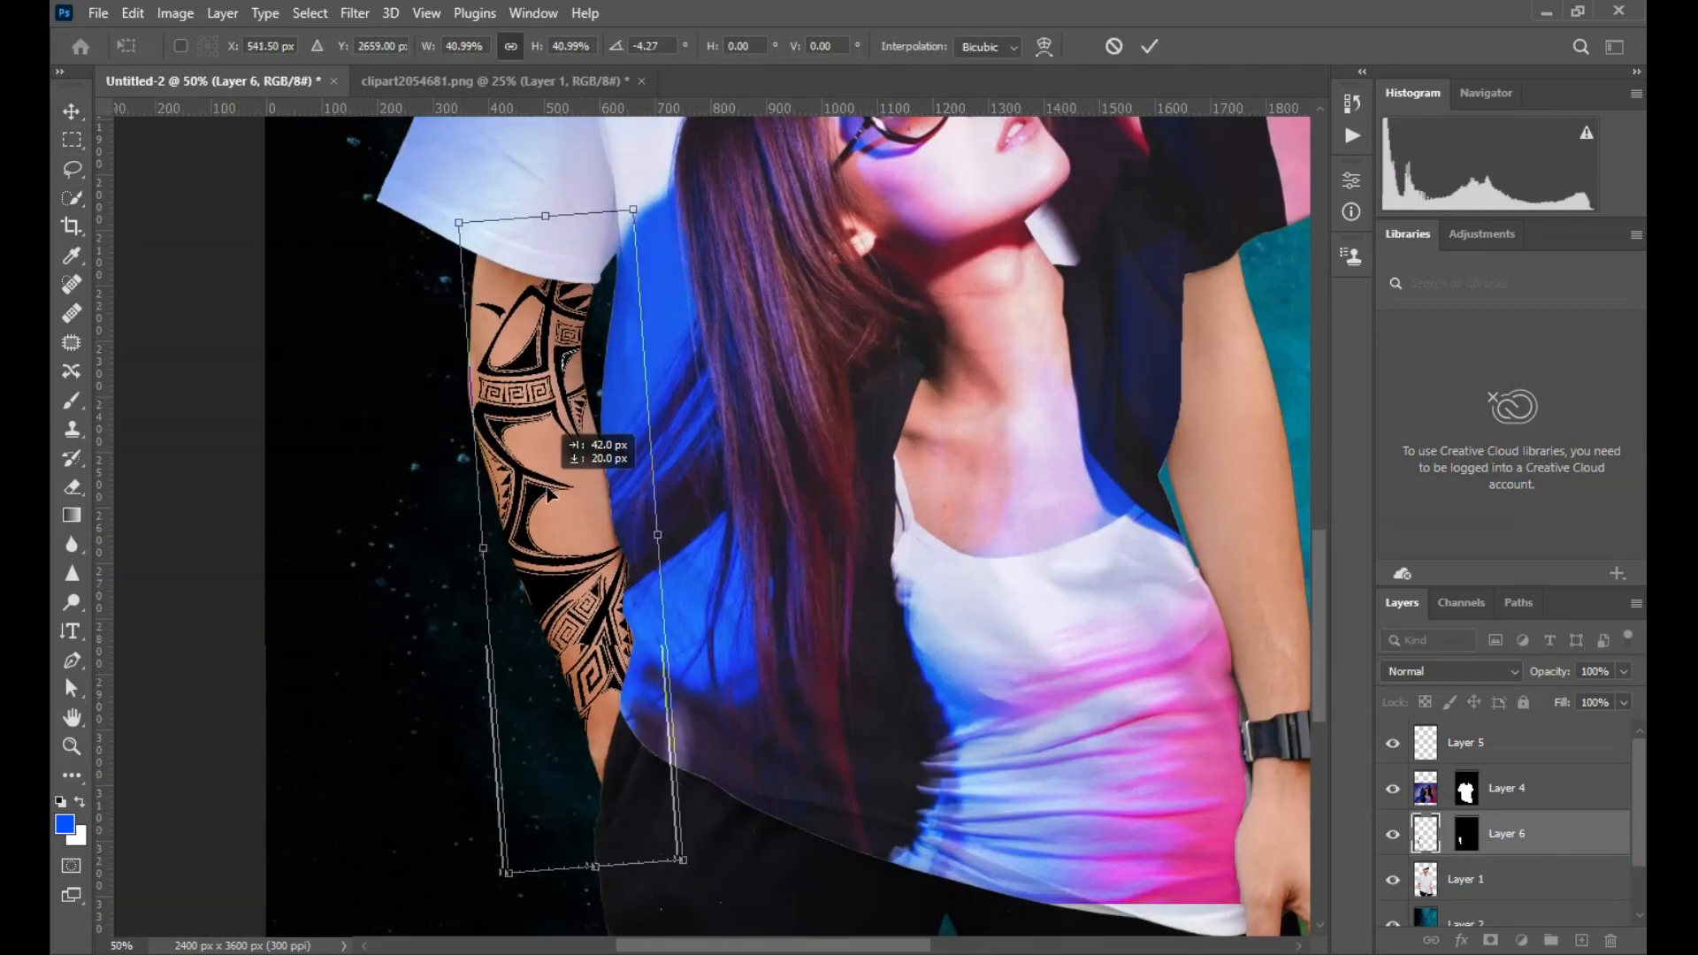
left_click(1449, 671)
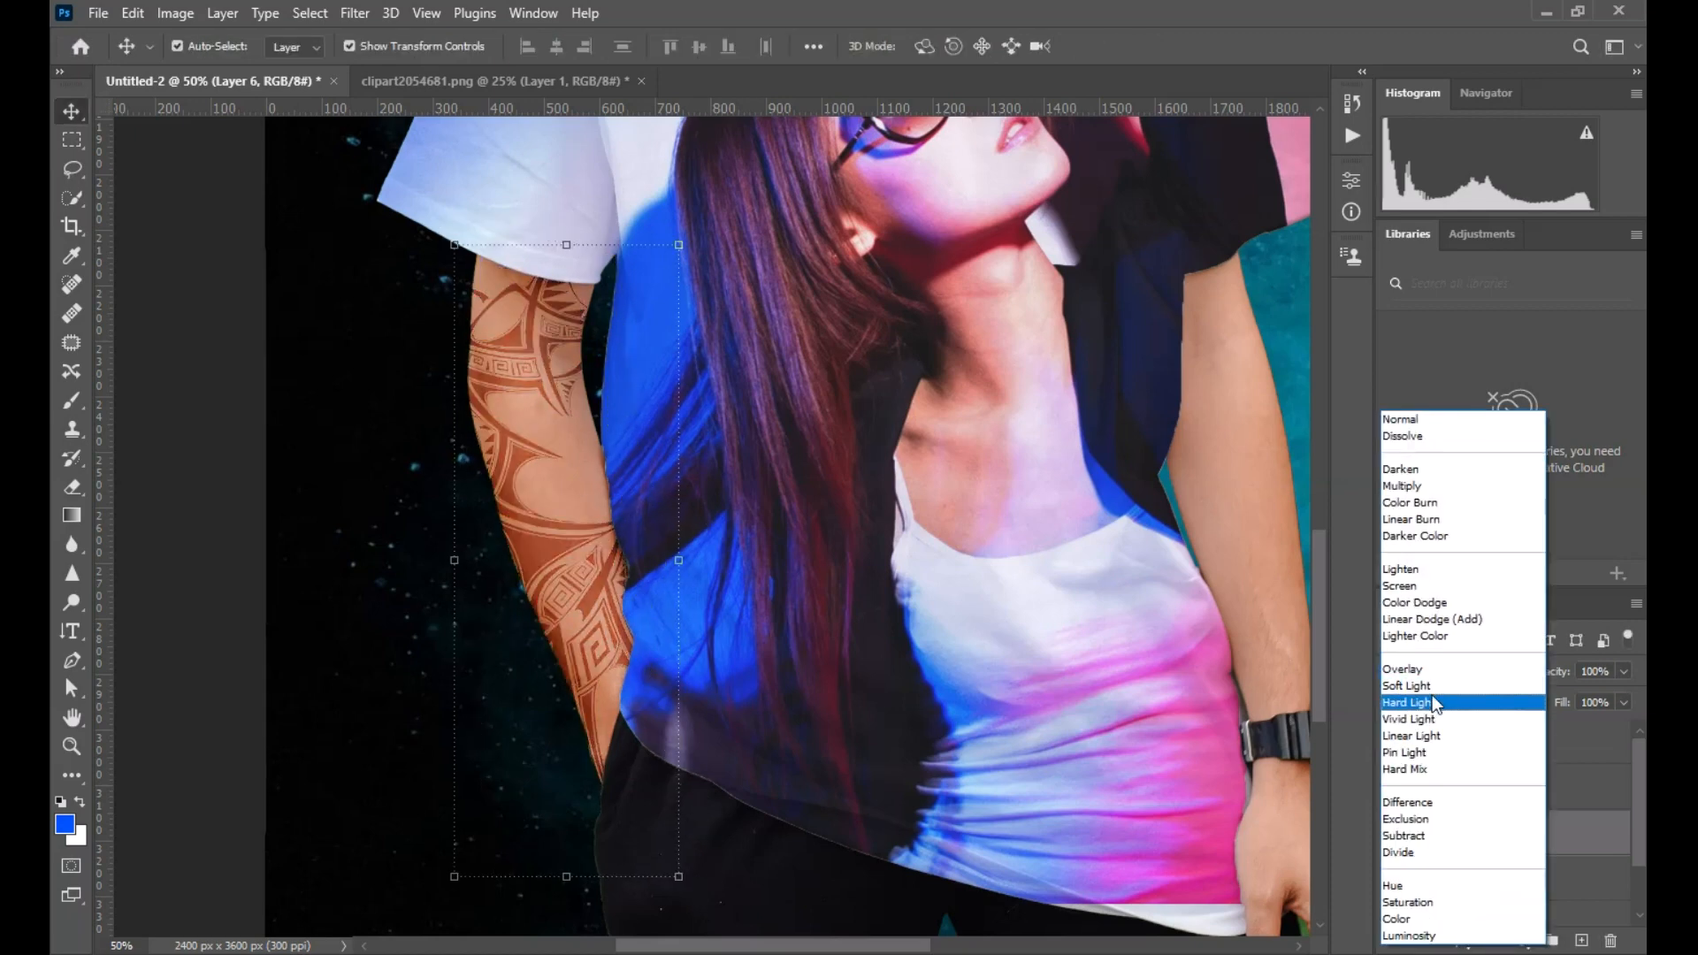
left_click(1407, 701)
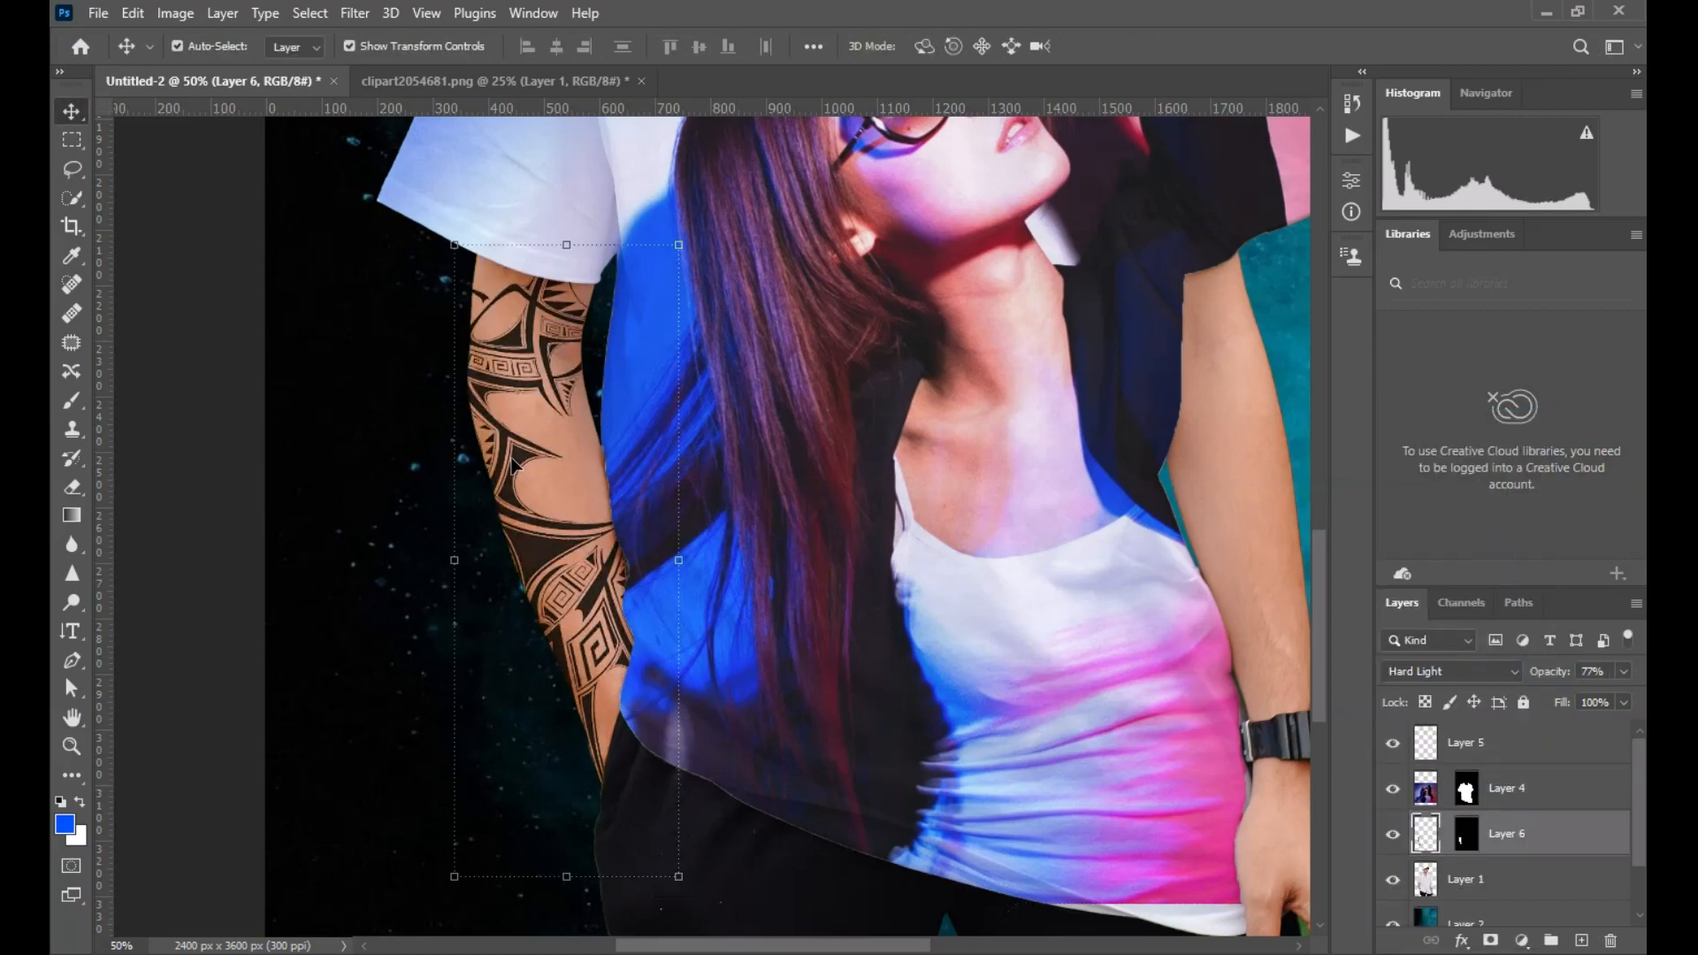
key("ctrl+0")
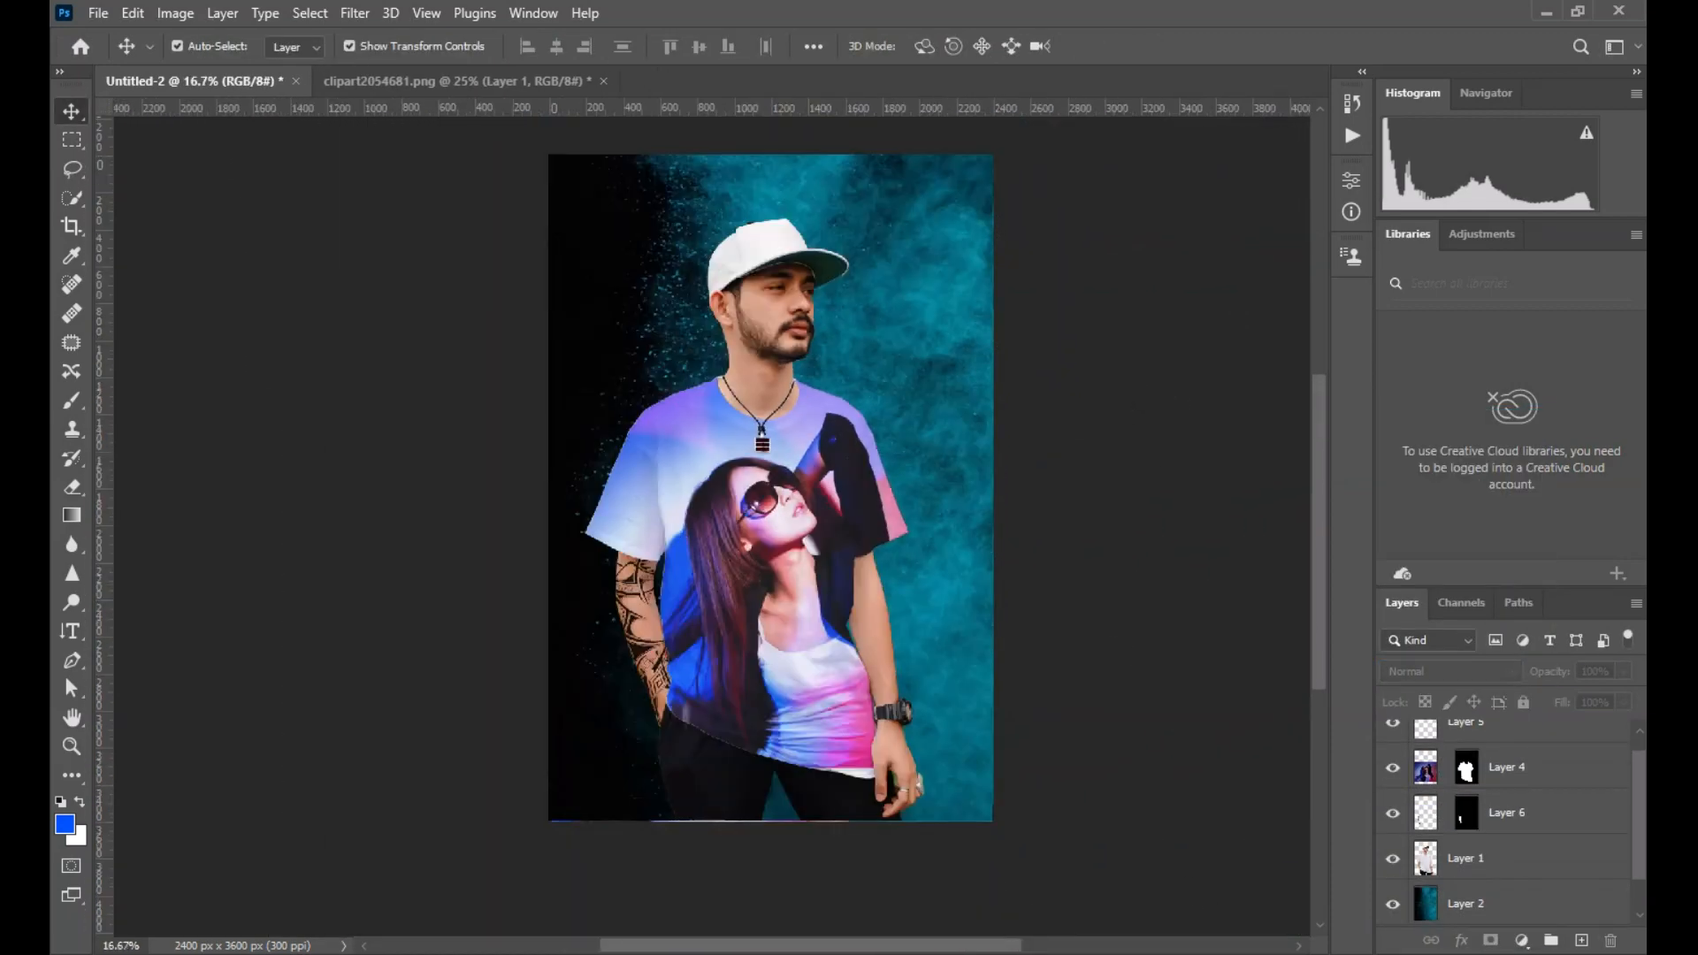